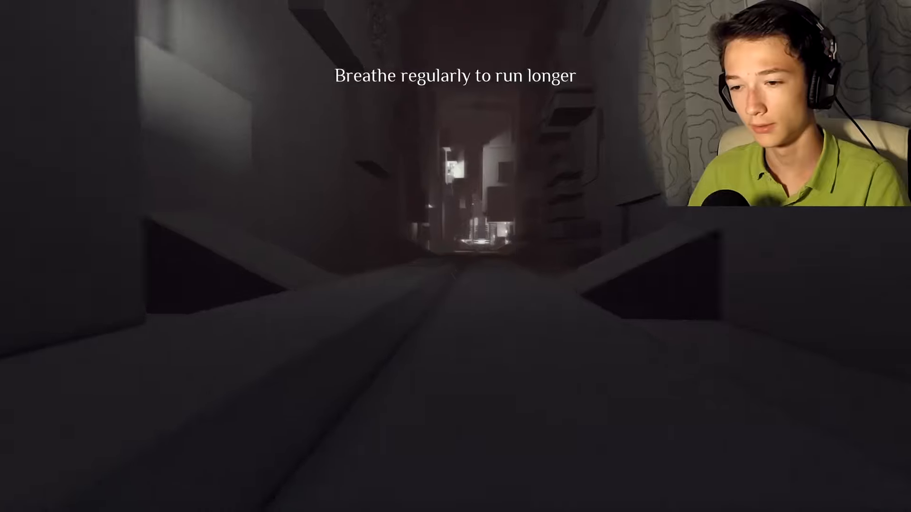
pyautogui.press('w')
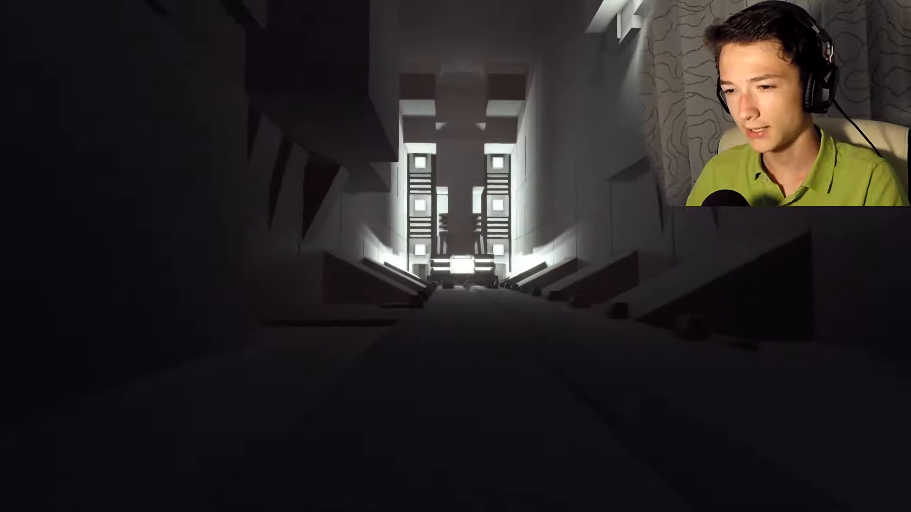
pyautogui.press('w')
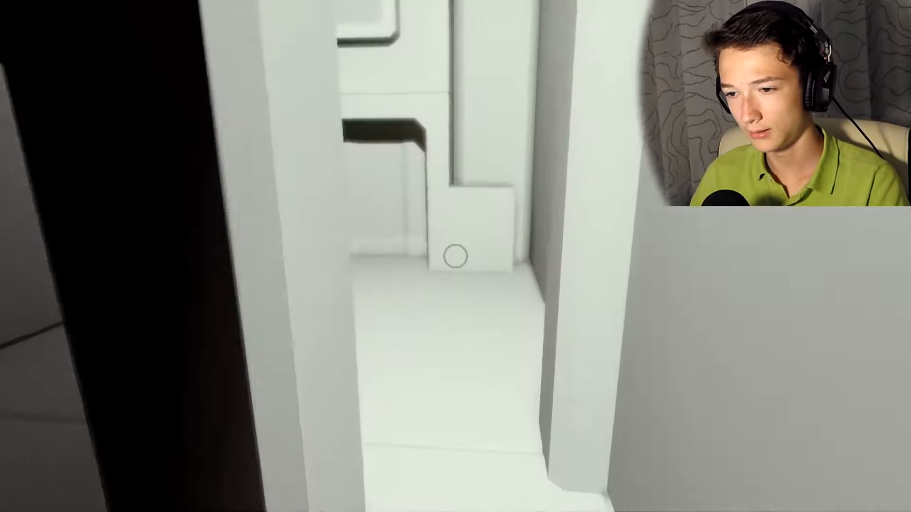
pyautogui.moveTo(455, 255)
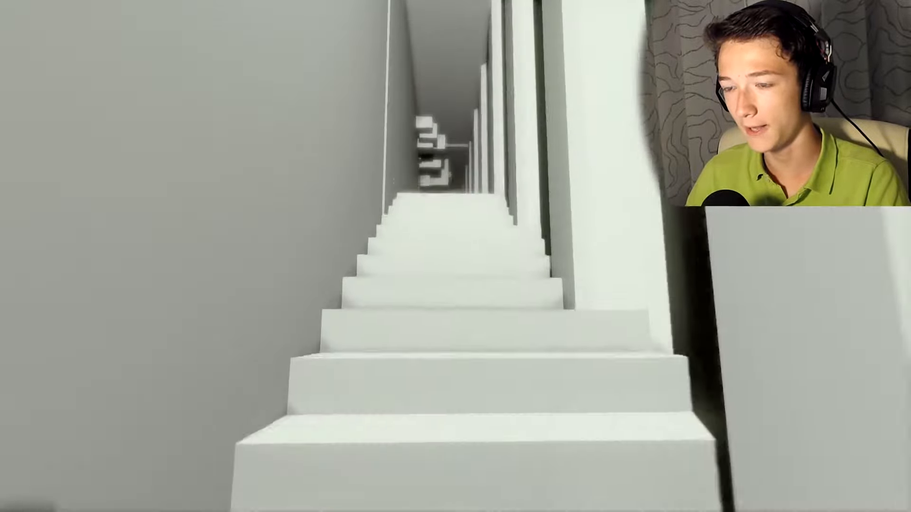
pyautogui.moveTo(455, 256)
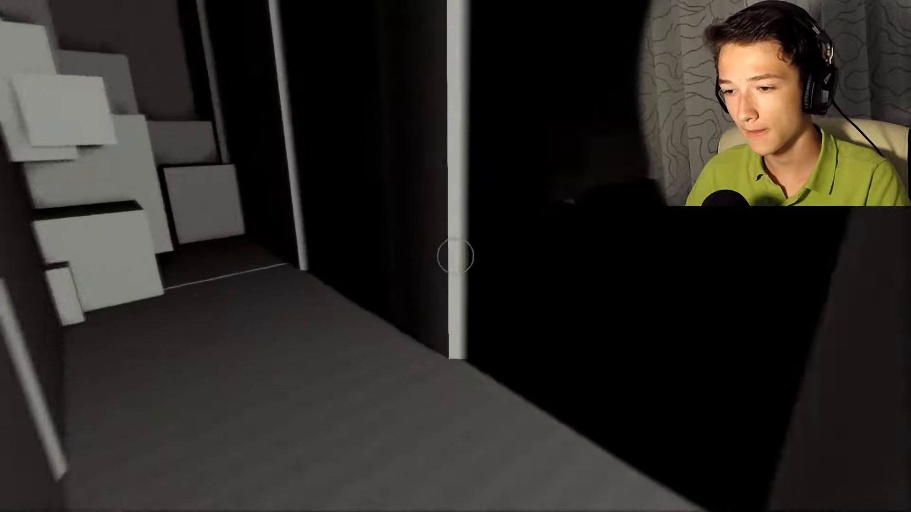